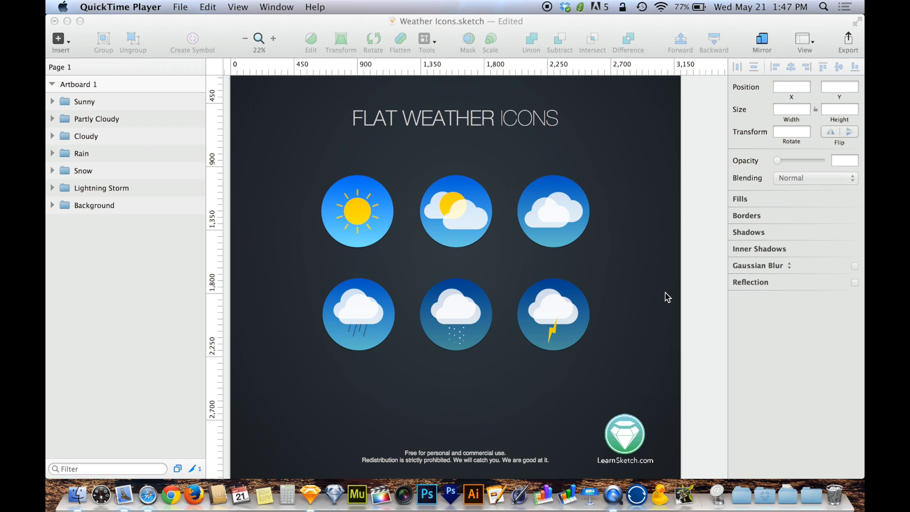
mouse_move(577, 206)
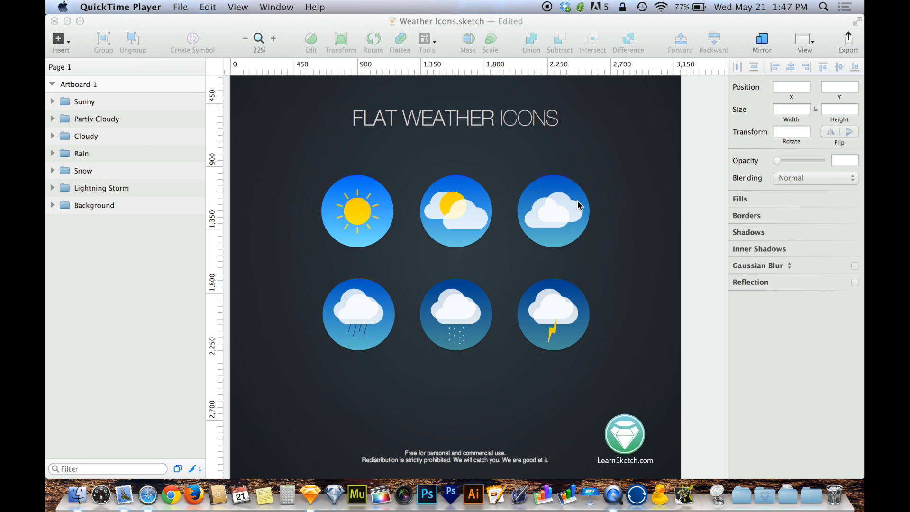
Switch from QuickTime Player to the Weather Icons document in Sketch.
left_click(94, 205)
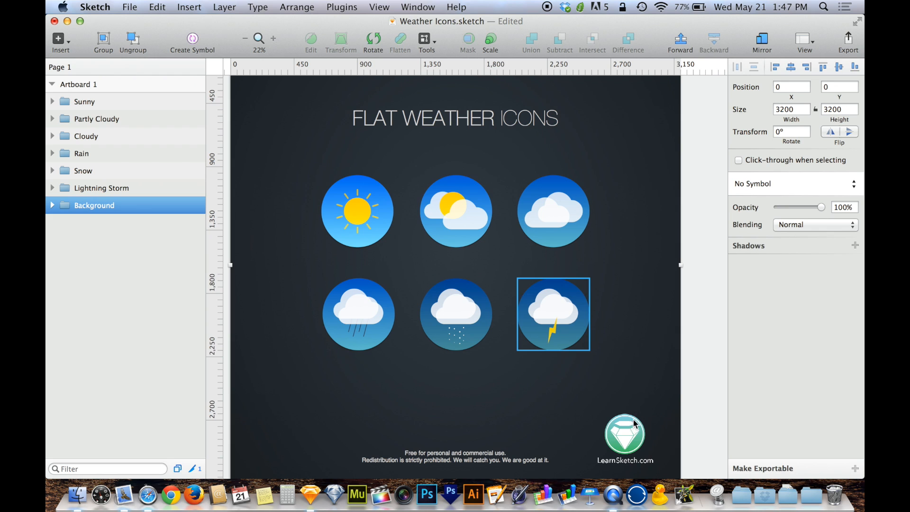
Copy the Partly Cloudy circle's blue gradient style and select the Title layer.
left_click(456, 210)
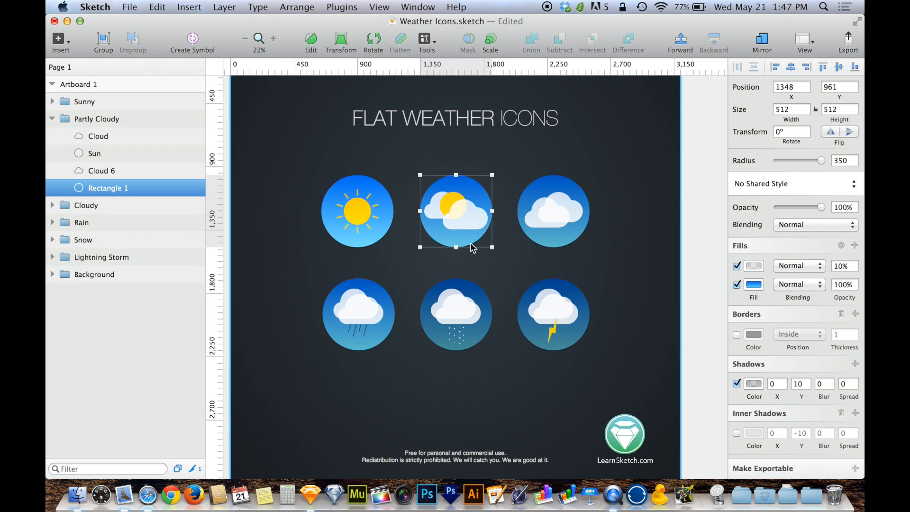
left_click(456, 315)
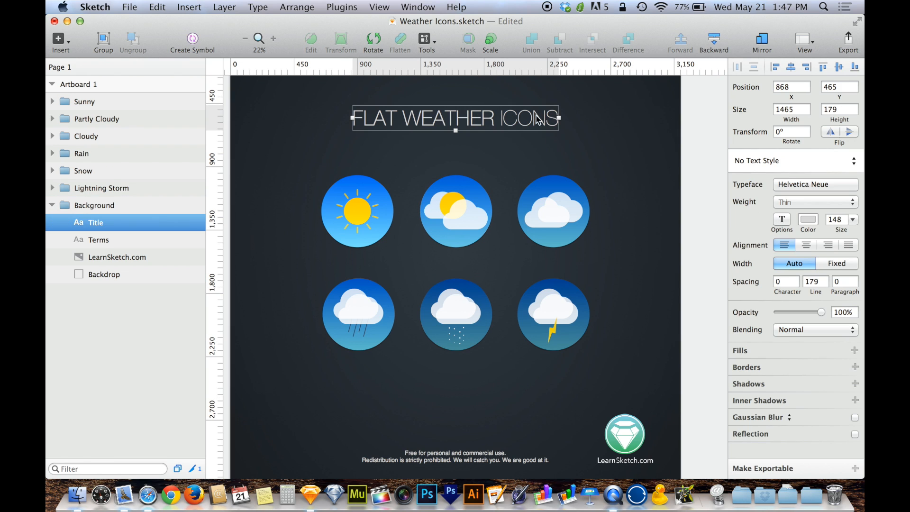
mouse_move(520, 123)
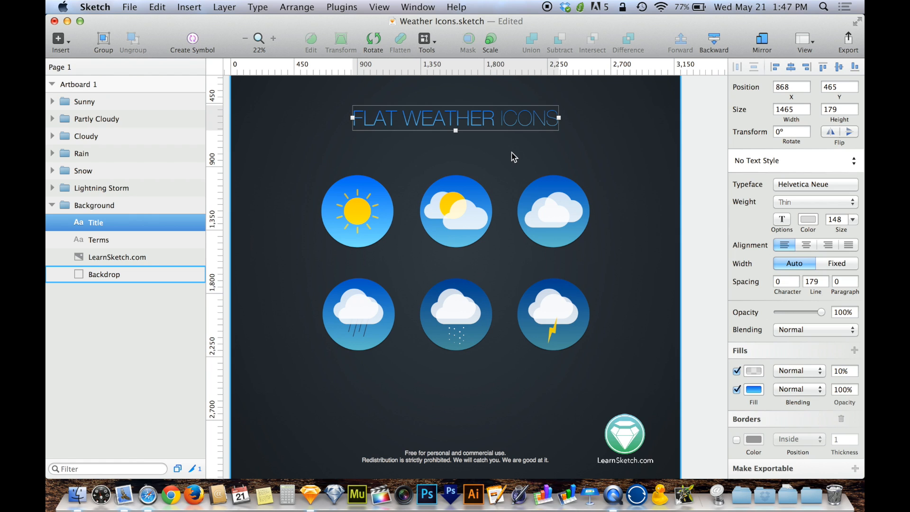
mouse_move(493, 181)
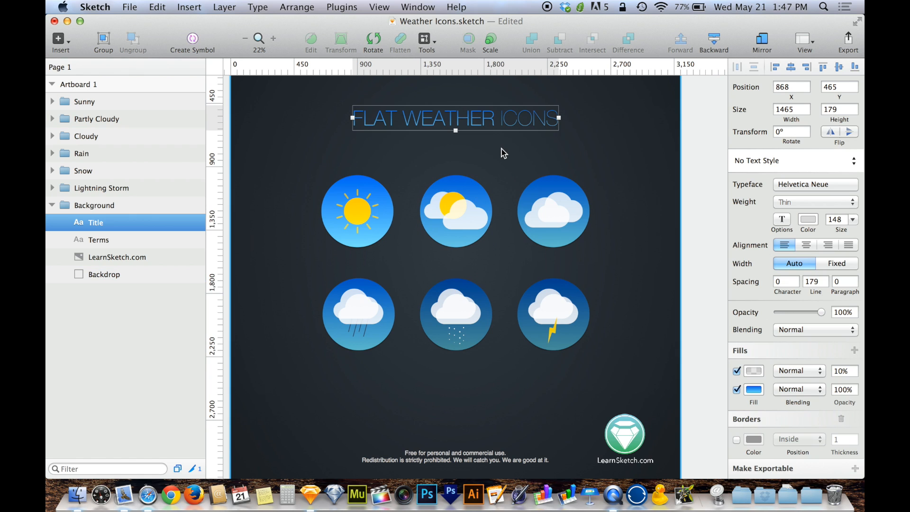
mouse_move(510, 123)
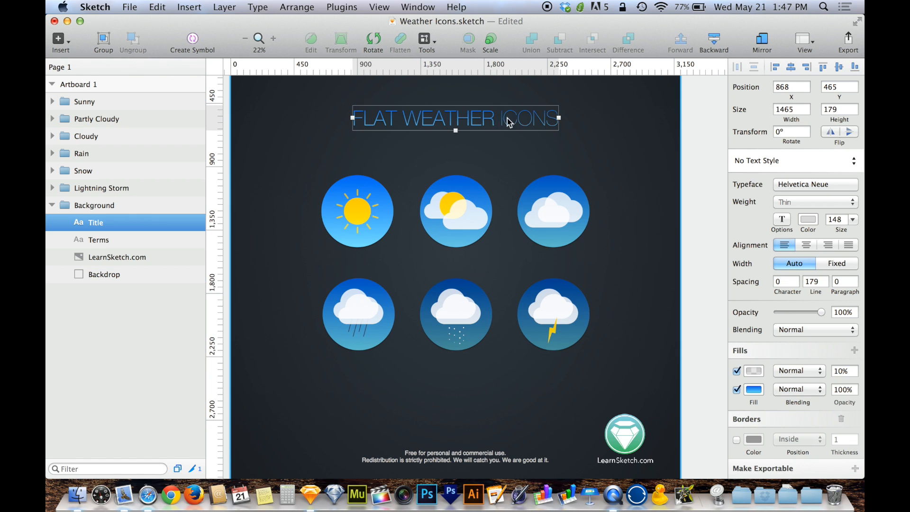
mouse_move(522, 158)
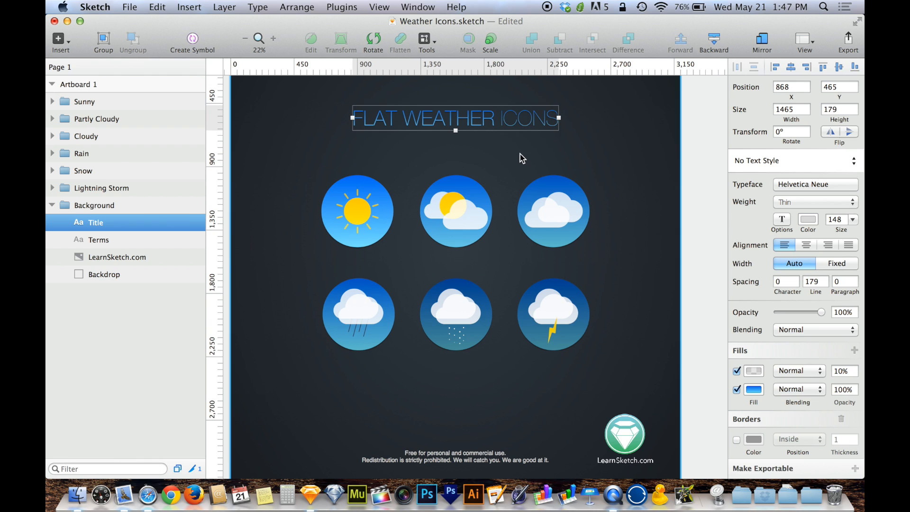
Deselect the title to preview its pasted blue gradient fill.
left_click(104, 274)
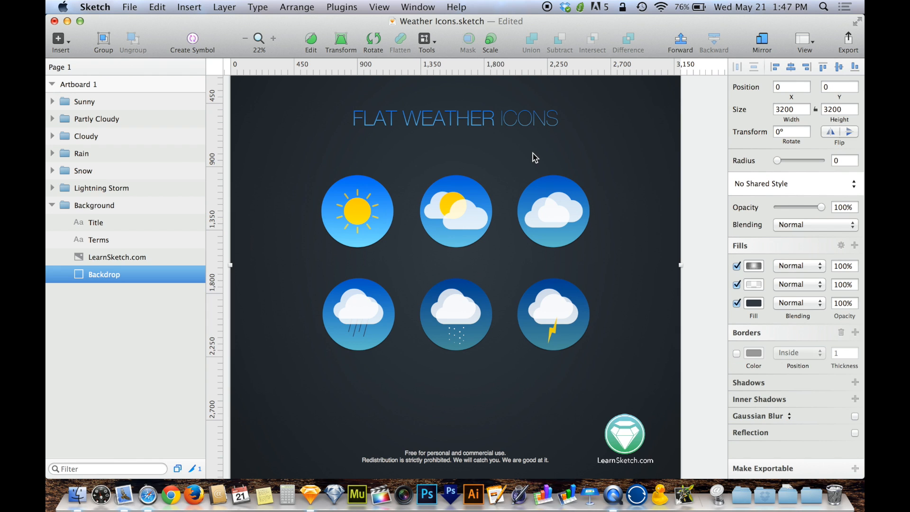
Retune the title's top gradient colour from bright blue to a slightly deeper muted blue.
left_click(96, 222)
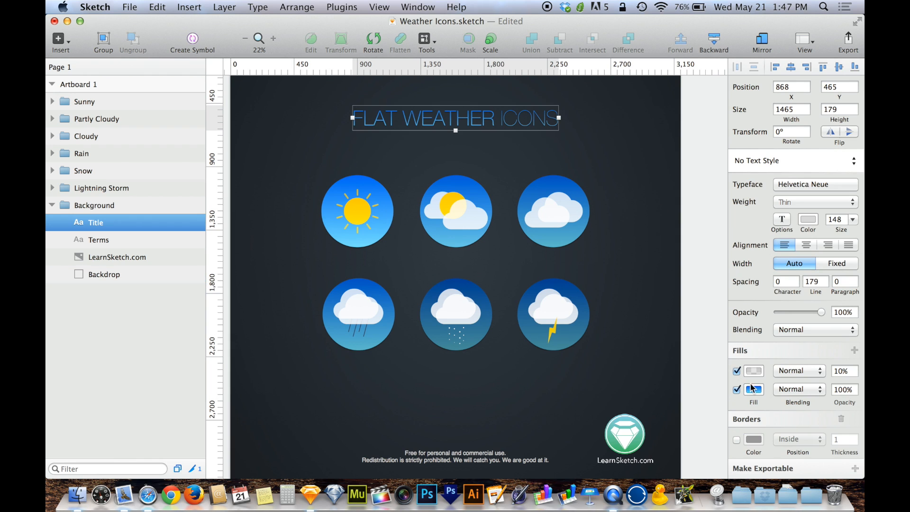
left_click(754, 388)
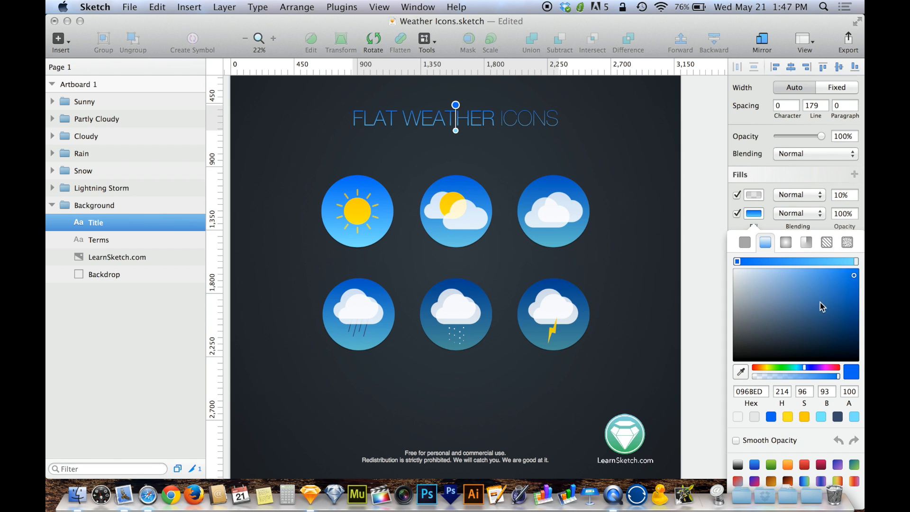
left_click(739, 297)
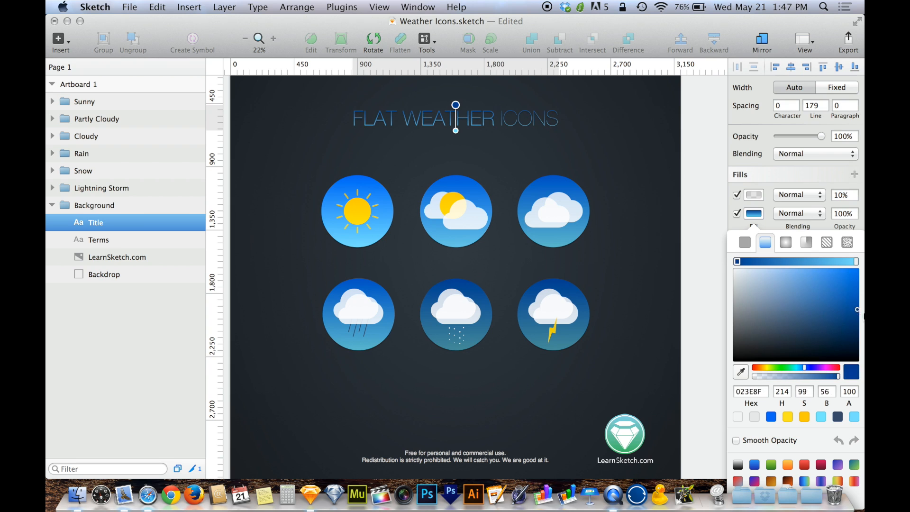
left_click(814, 313)
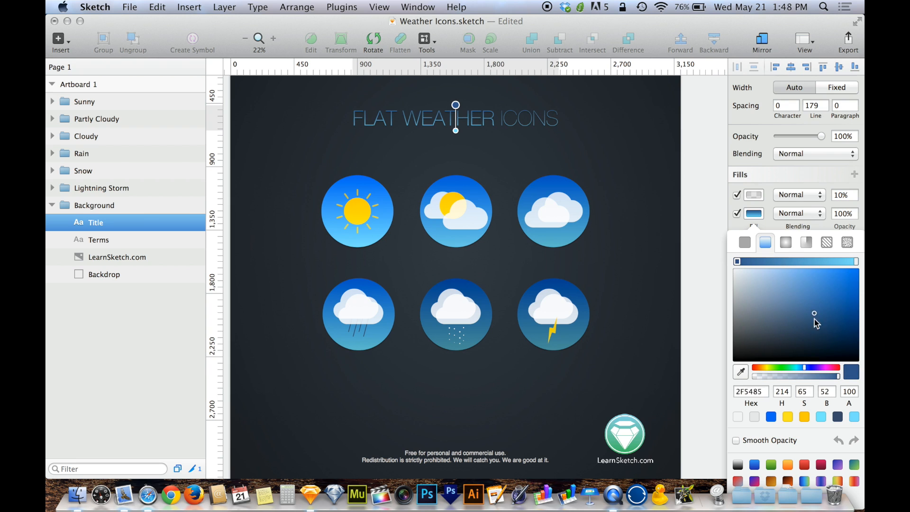
left_click(791, 289)
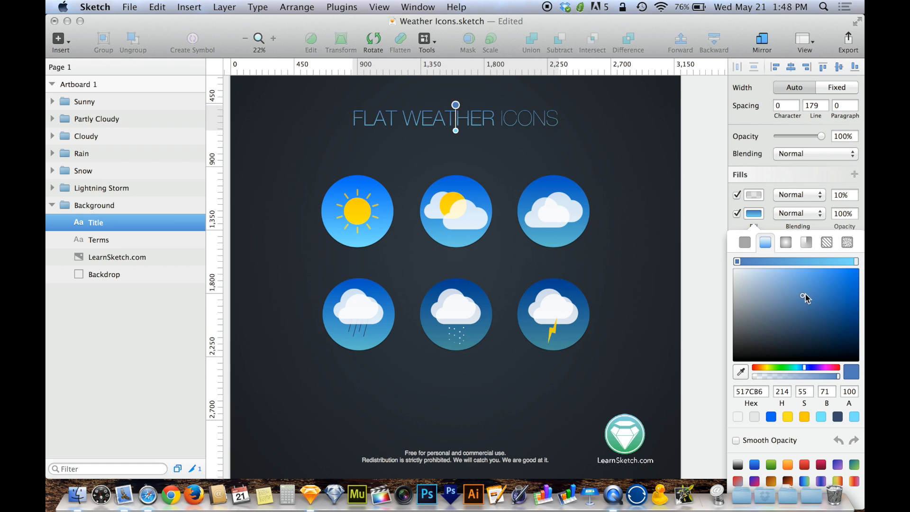
left_click(805, 295)
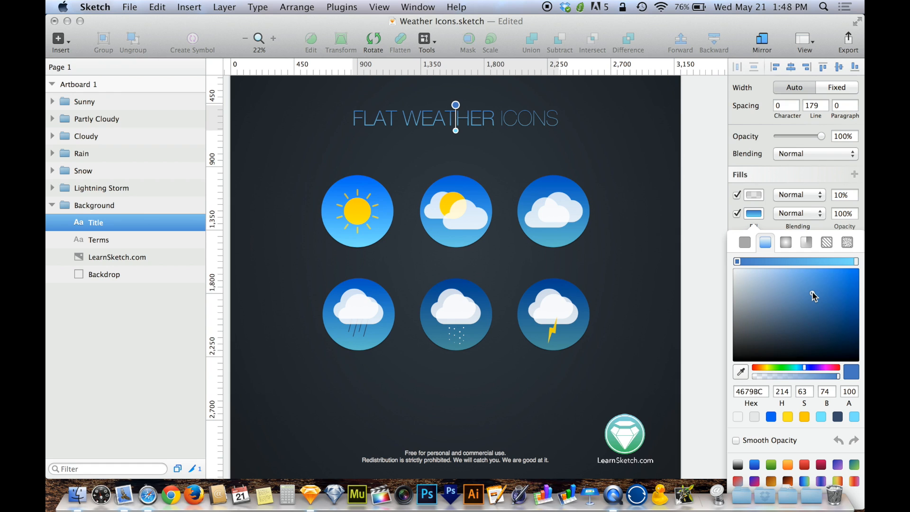
left_click(817, 298)
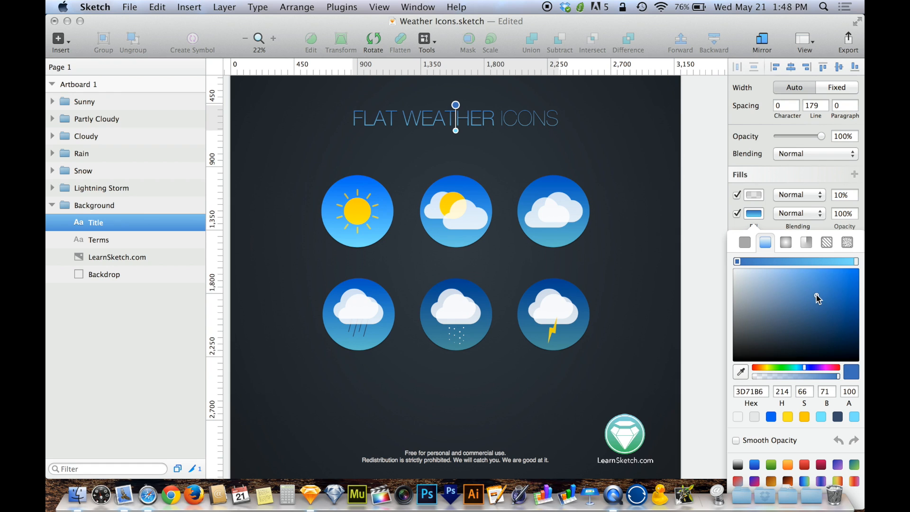